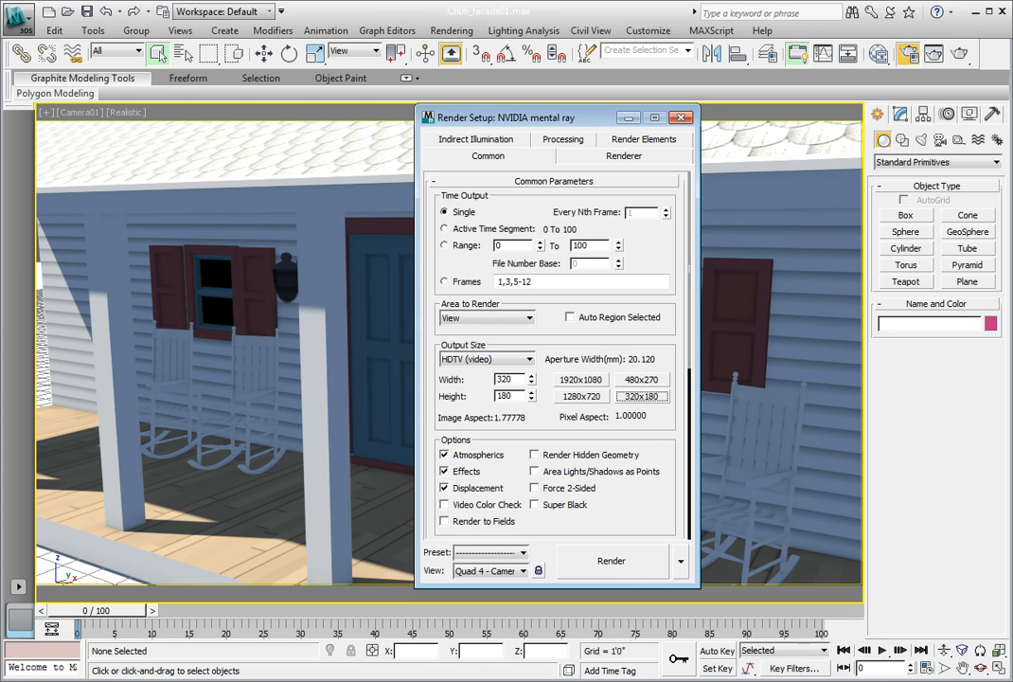
{"action": "mouse_move", "coordinate": [24, 48]}
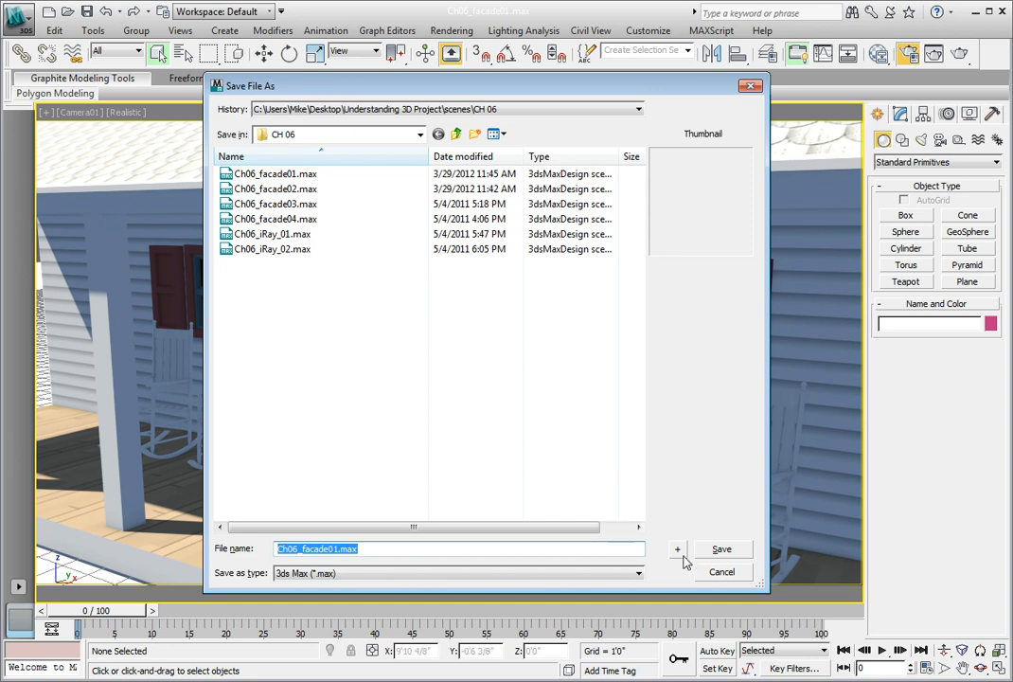
Step: Save the porch scene as Ch06_facade02.max, replacing the existing file
{"action": "left_click", "coordinate": [721, 549]}
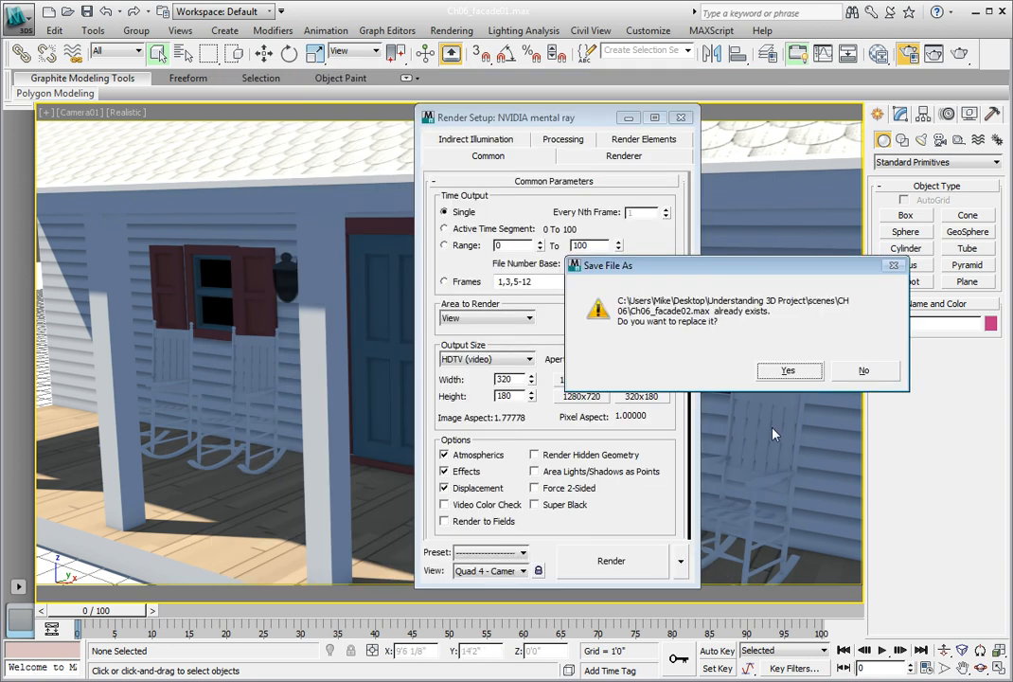
{"action": "left_click", "coordinate": [789, 370]}
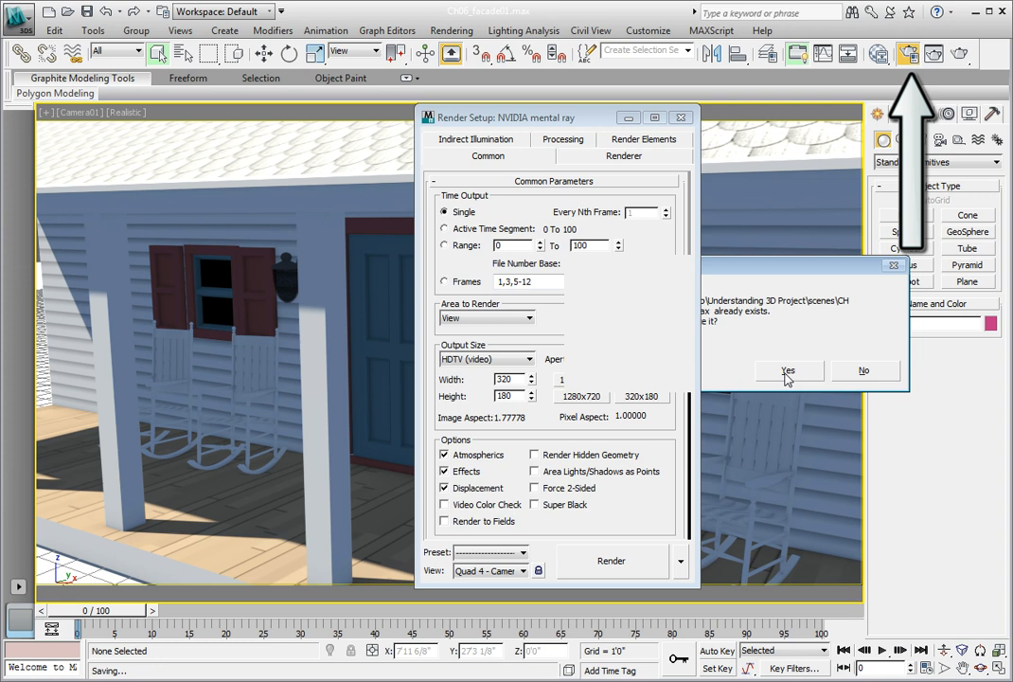
{"action": "left_click", "coordinate": [787, 370]}
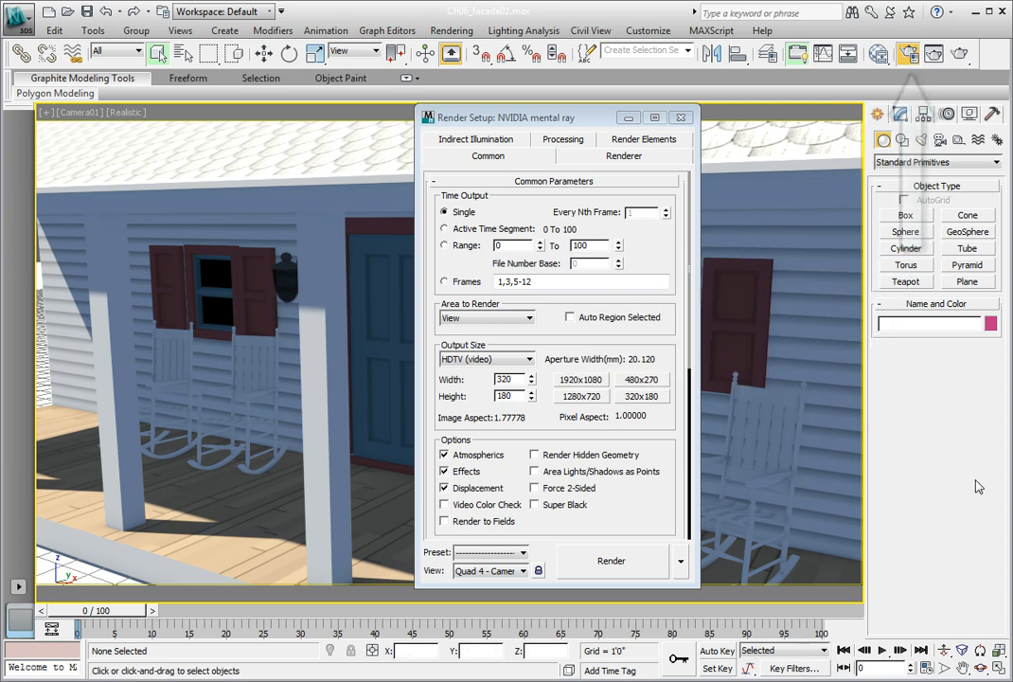
{"action": "mouse_move", "coordinate": [870, 504]}
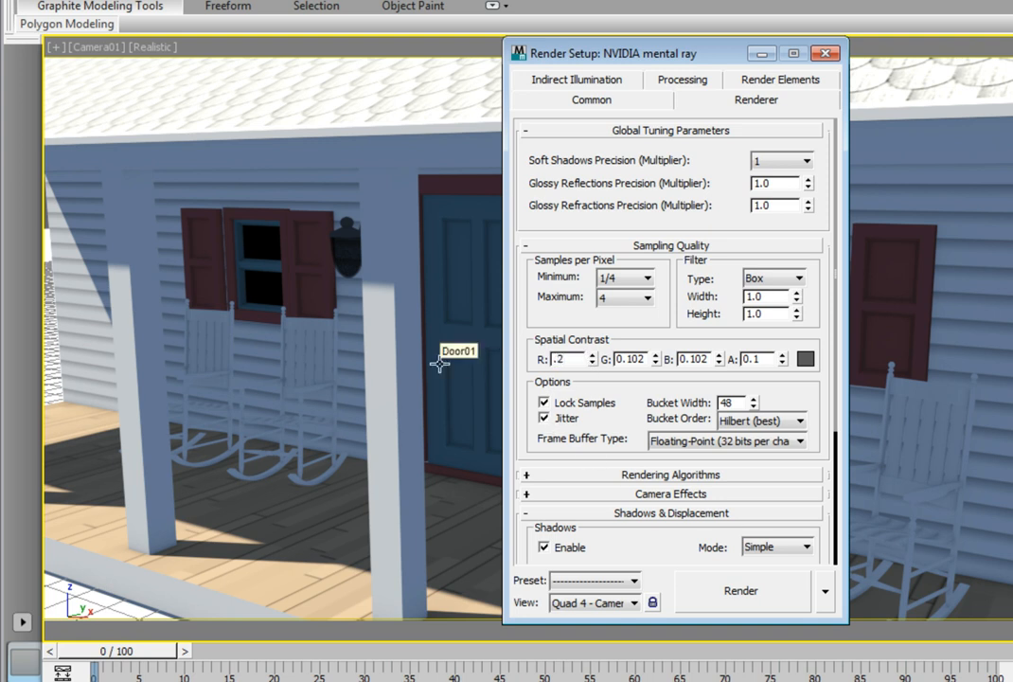
Step: Change the red Spatial Contrast threshold from 0.102 to 0.2
{"action": "triple_click", "coordinate": [560, 358]}
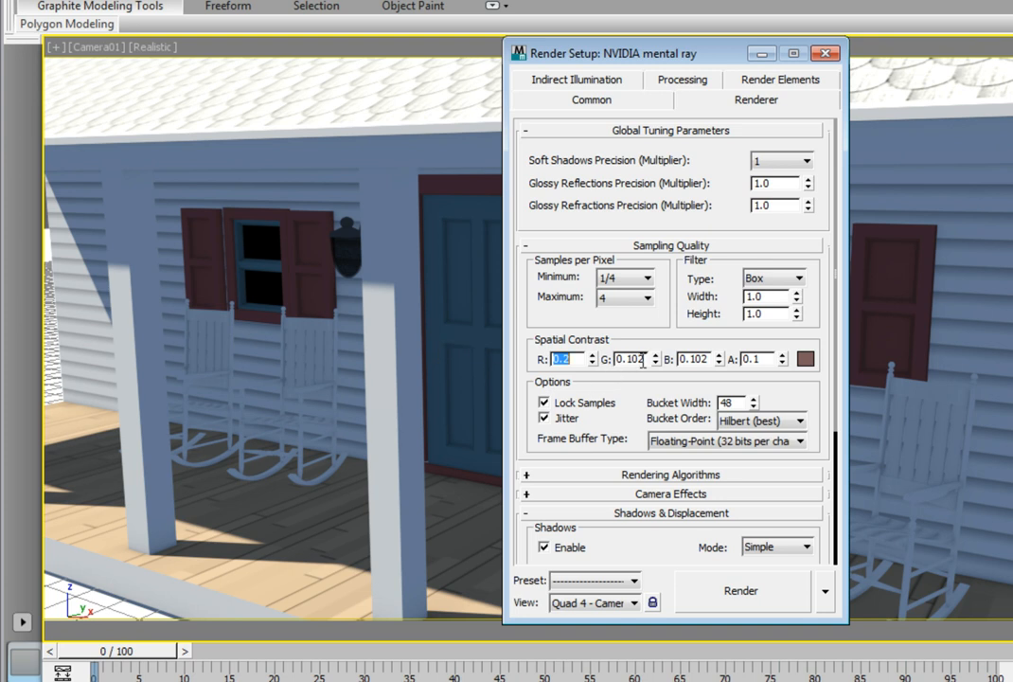
{"action": "type", "text": ".2"}
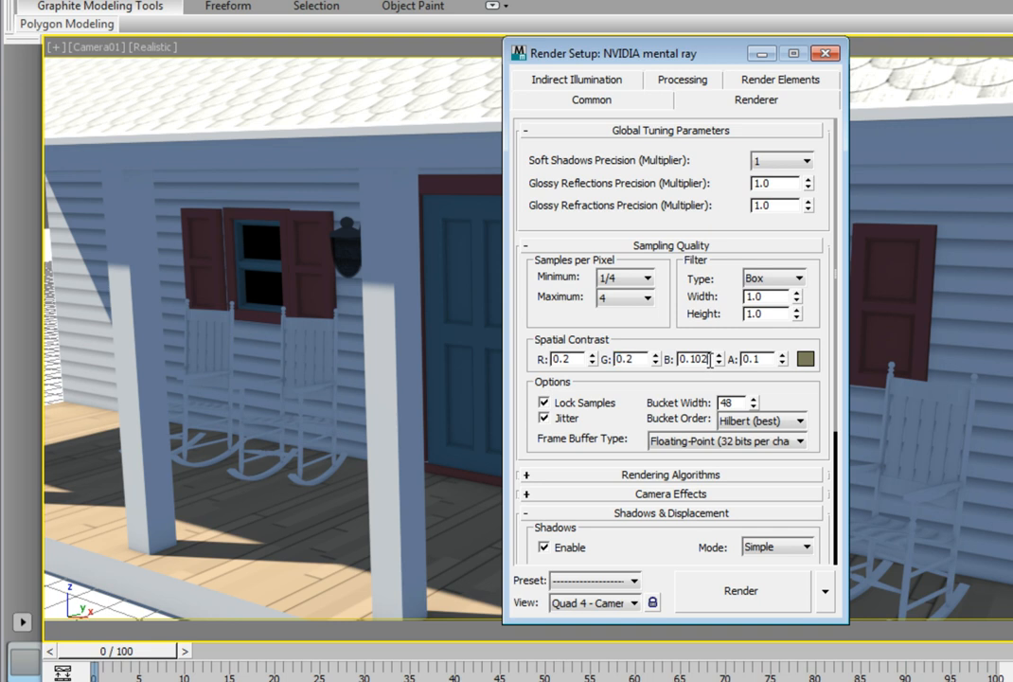
{"action": "mouse_move", "coordinate": [786, 391]}
{"action": "type", "text": "0.2"}
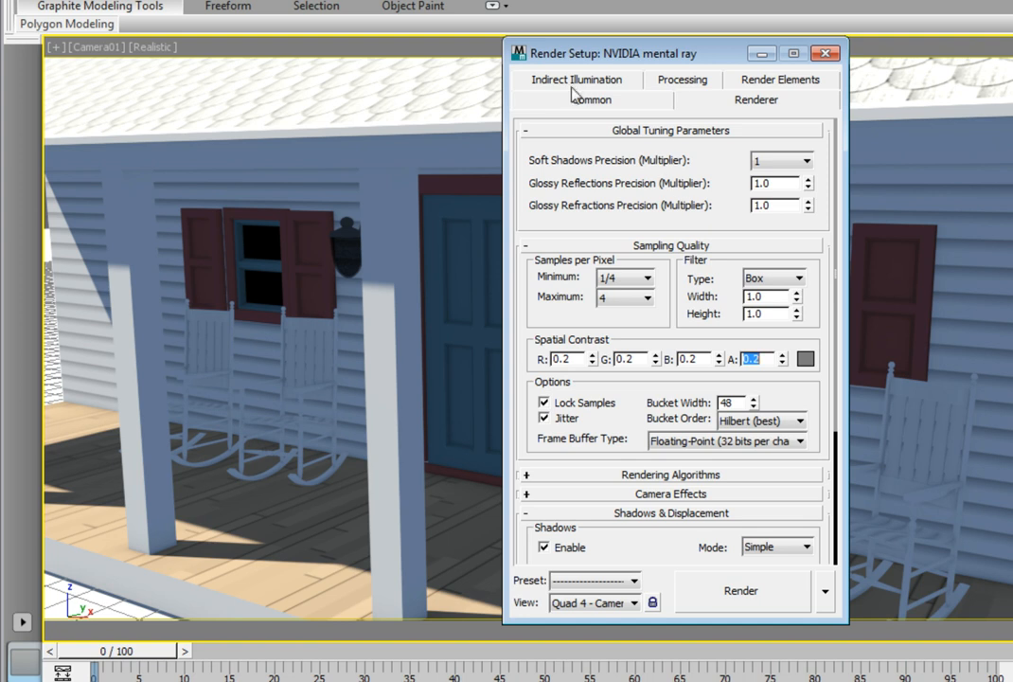
Step: Switch to the Indirect Illumination settings to reach the Final Gather options
{"action": "left_click", "coordinate": [577, 80]}
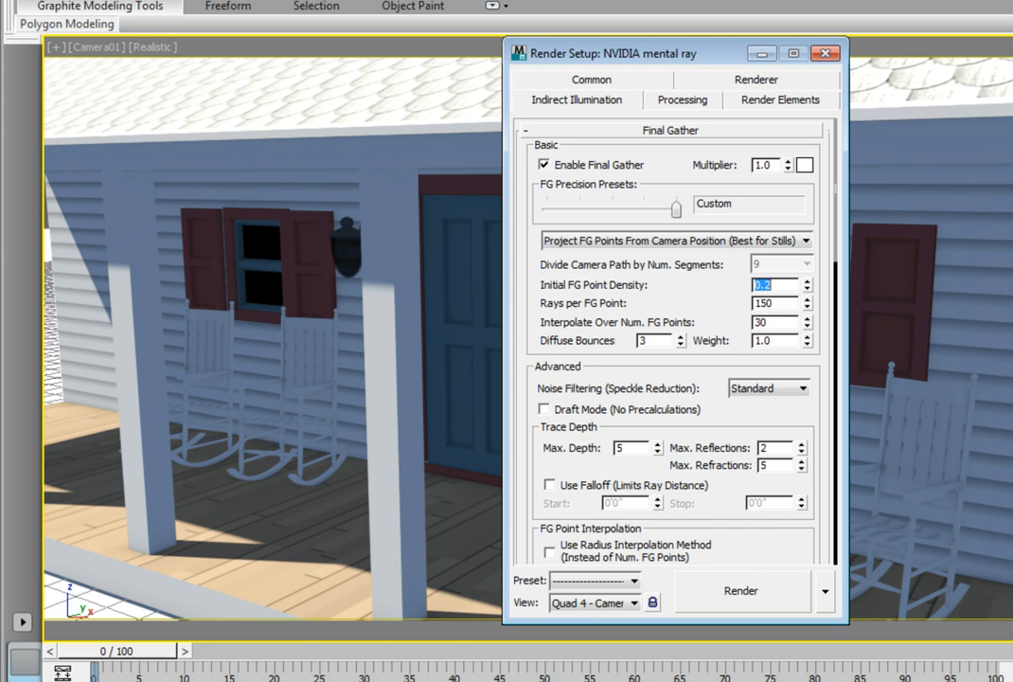
{"action": "mouse_move", "coordinate": [806, 351]}
{"action": "type", "text": "100"}
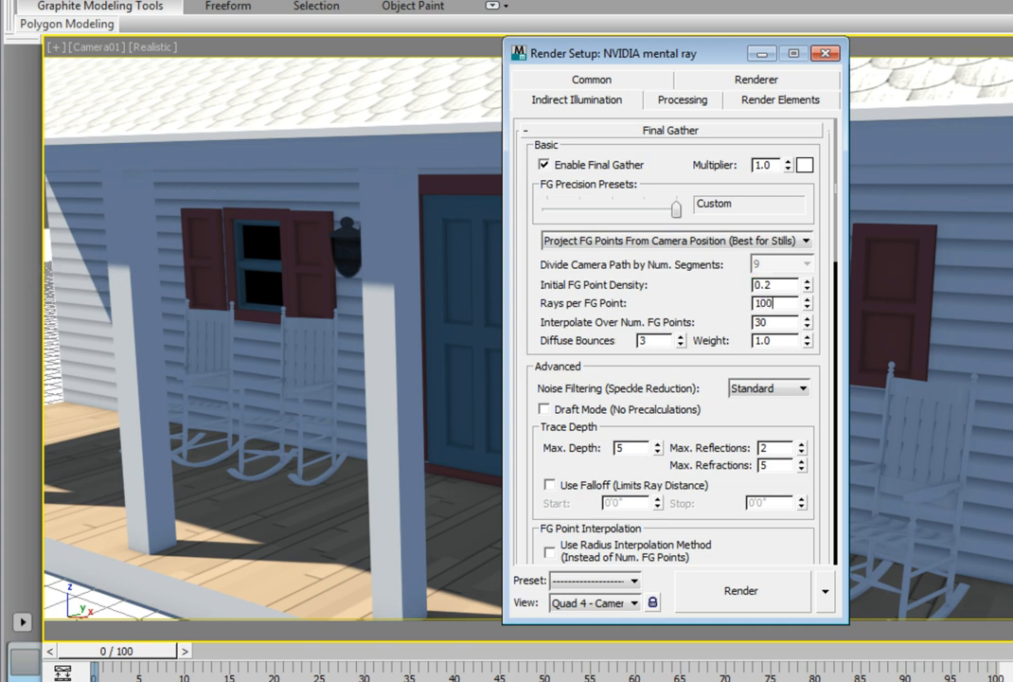
Step: Select the Interpolate Over Num. FG Points value of 30 so it can become 90
{"action": "triple_click", "coordinate": [765, 303]}
{"action": "type", "text": "90"}
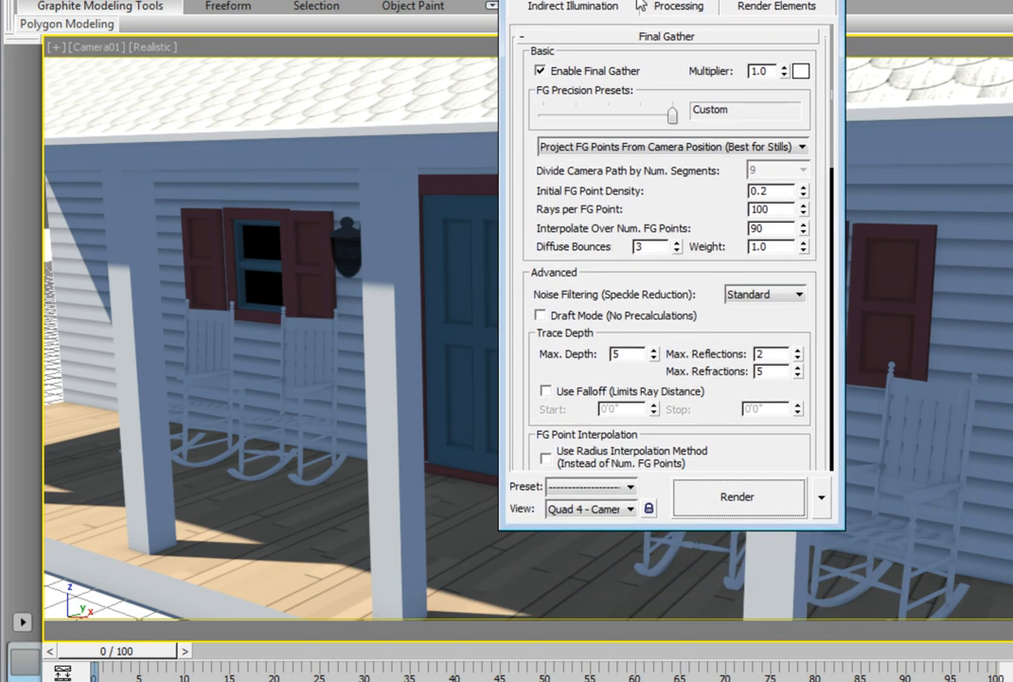
Step: Save the render settings as preset 'test render', overwriting the existing one
{"action": "left_click", "coordinate": [620, 485]}
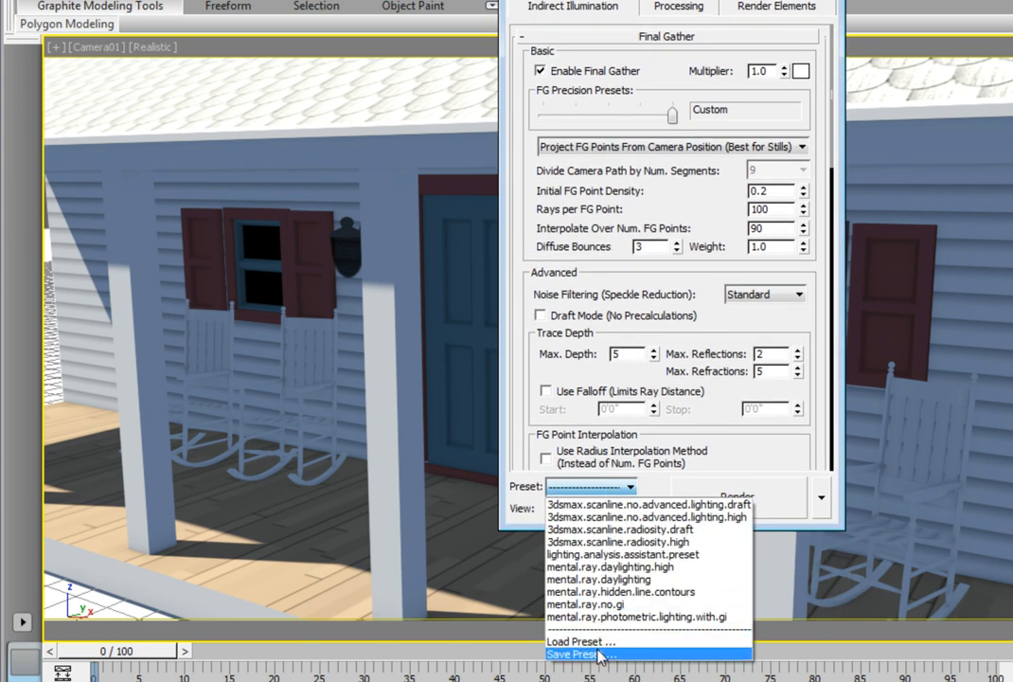
{"action": "left_click", "coordinate": [578, 654]}
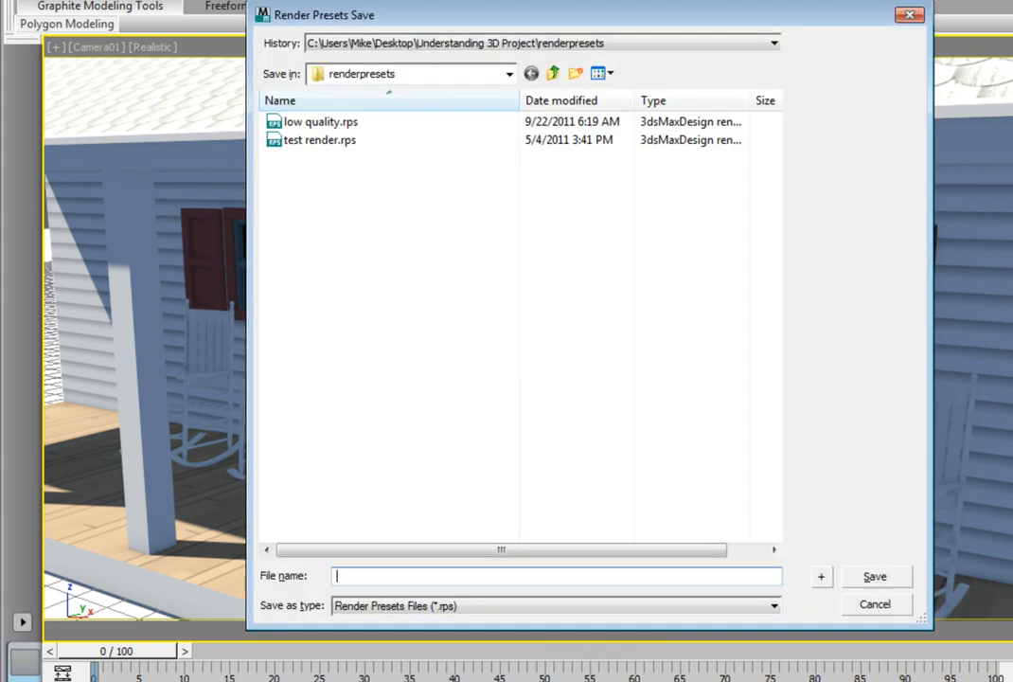
{"action": "type", "text": "test render"}
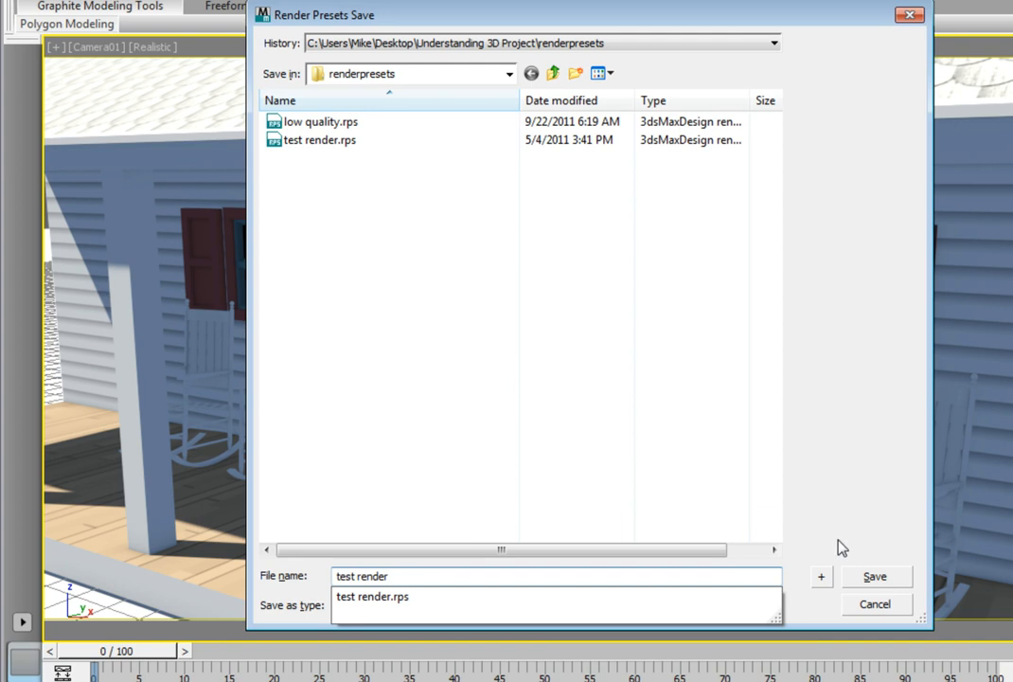
{"action": "left_click", "coordinate": [874, 575]}
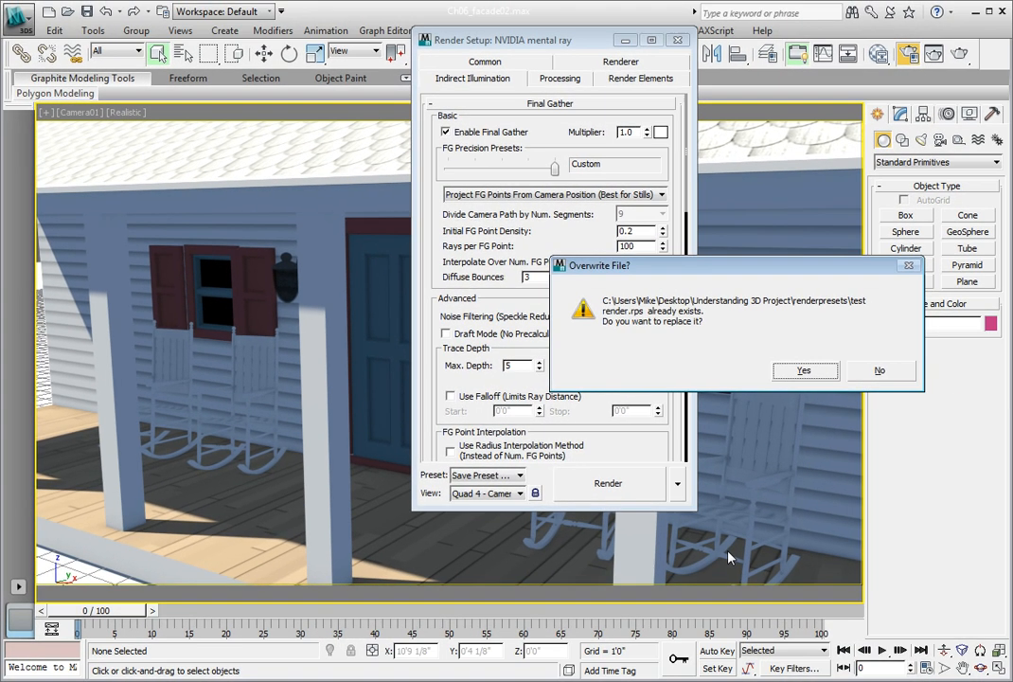
{"action": "left_click", "coordinate": [803, 370]}
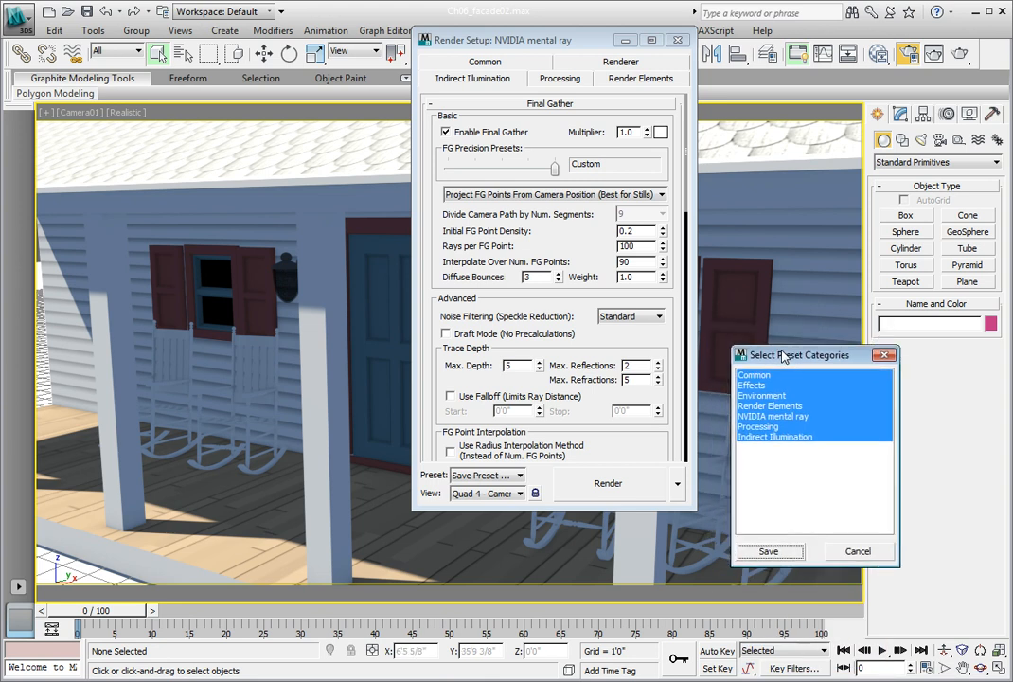
Step: Exclude Effects and Environment from the 'test render' preset and save it
{"action": "key", "text": "ctrl"}
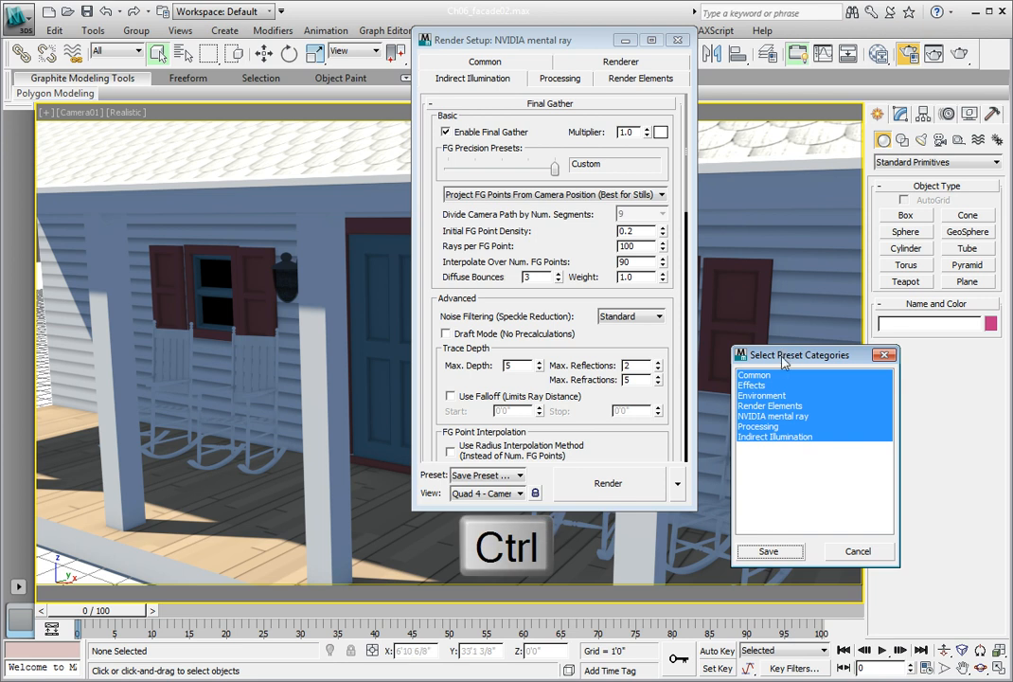
{"action": "left_click", "coordinate": [762, 394]}
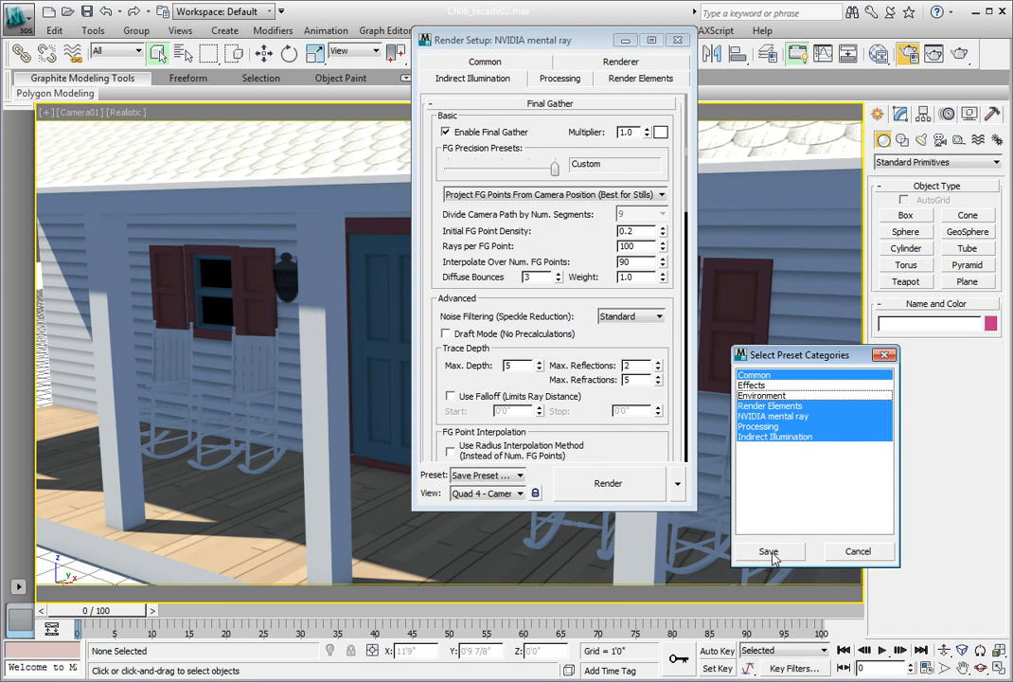
{"action": "left_click", "coordinate": [768, 551]}
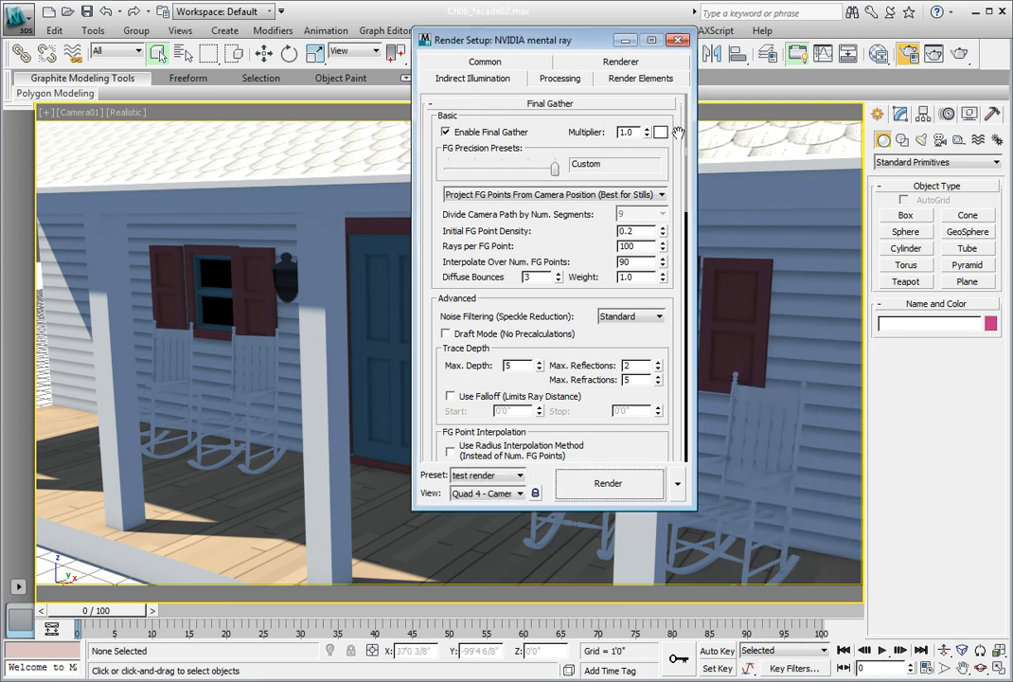